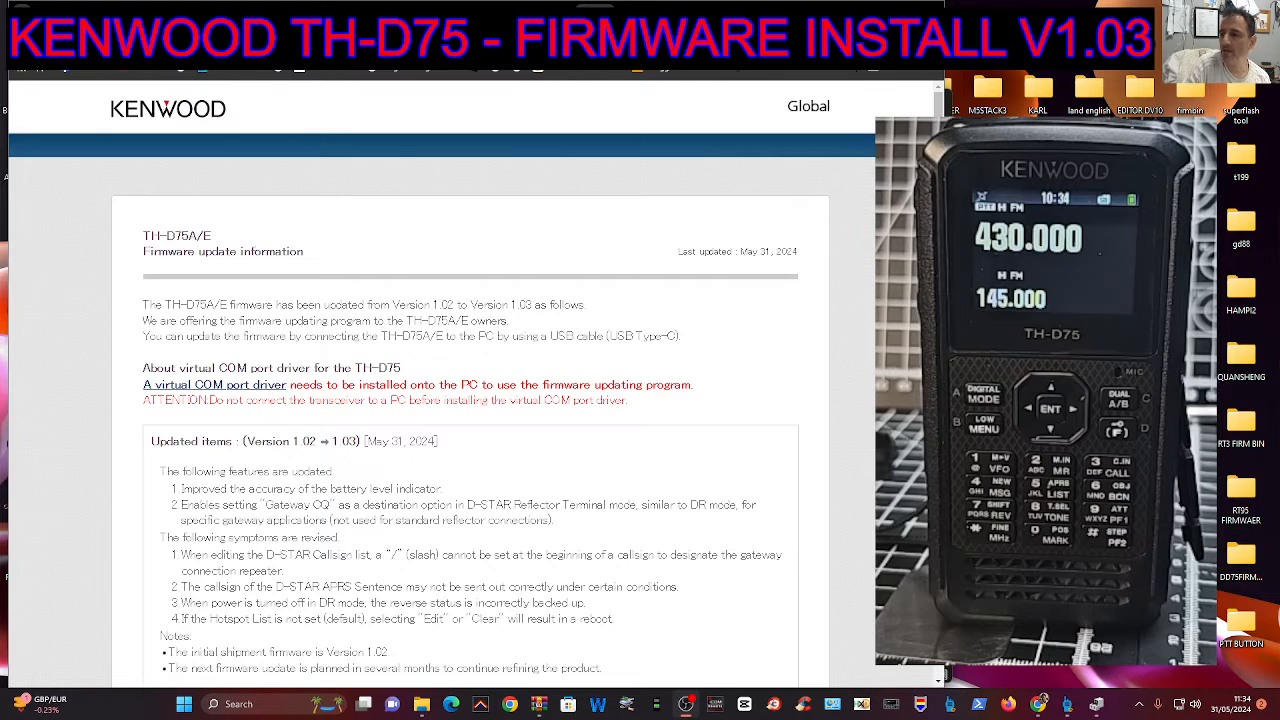
Step: Scroll through the TH-D75 firmware update information page toward the virtual COM port driver link
scroll(down, 3)
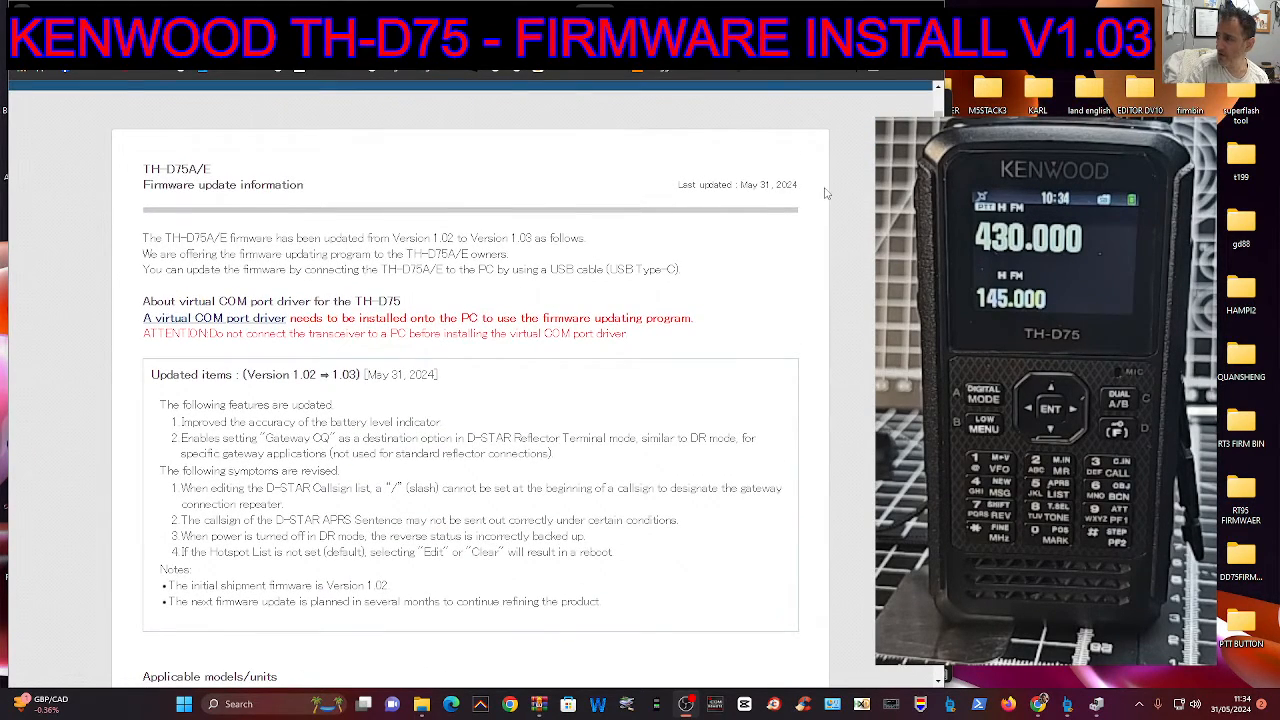
mouse_move(406, 296)
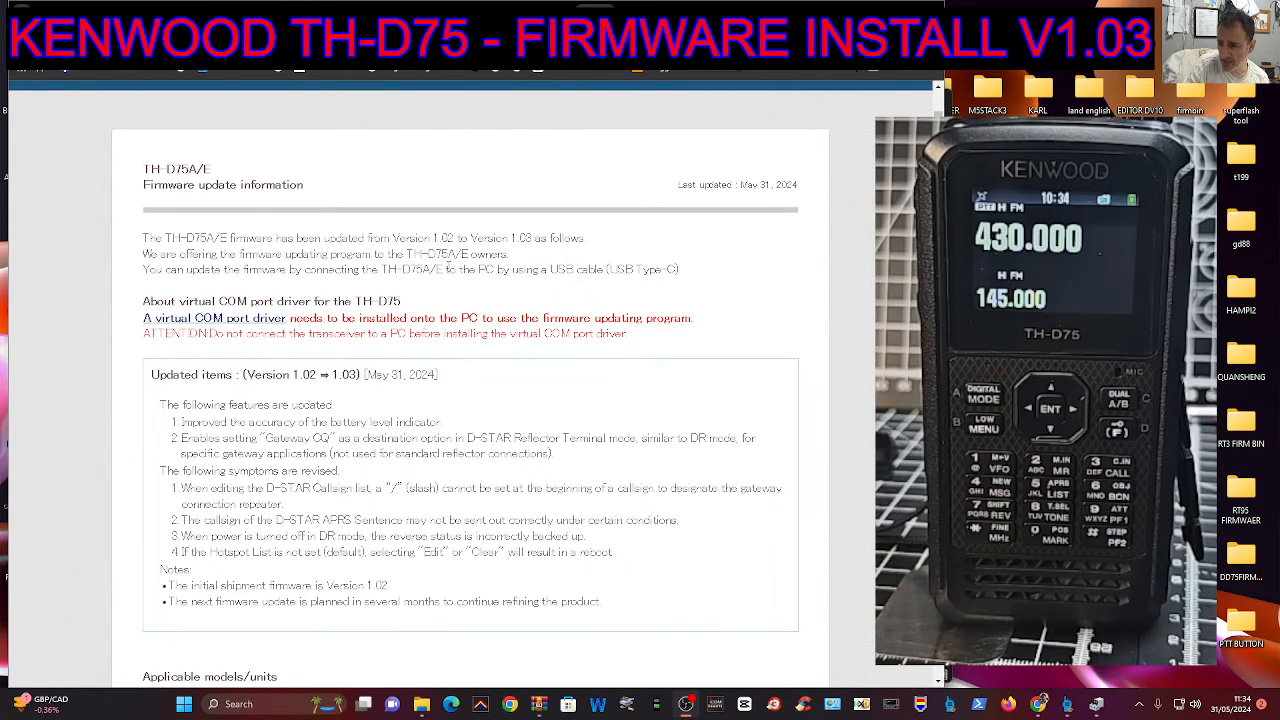
scroll(down, 3)
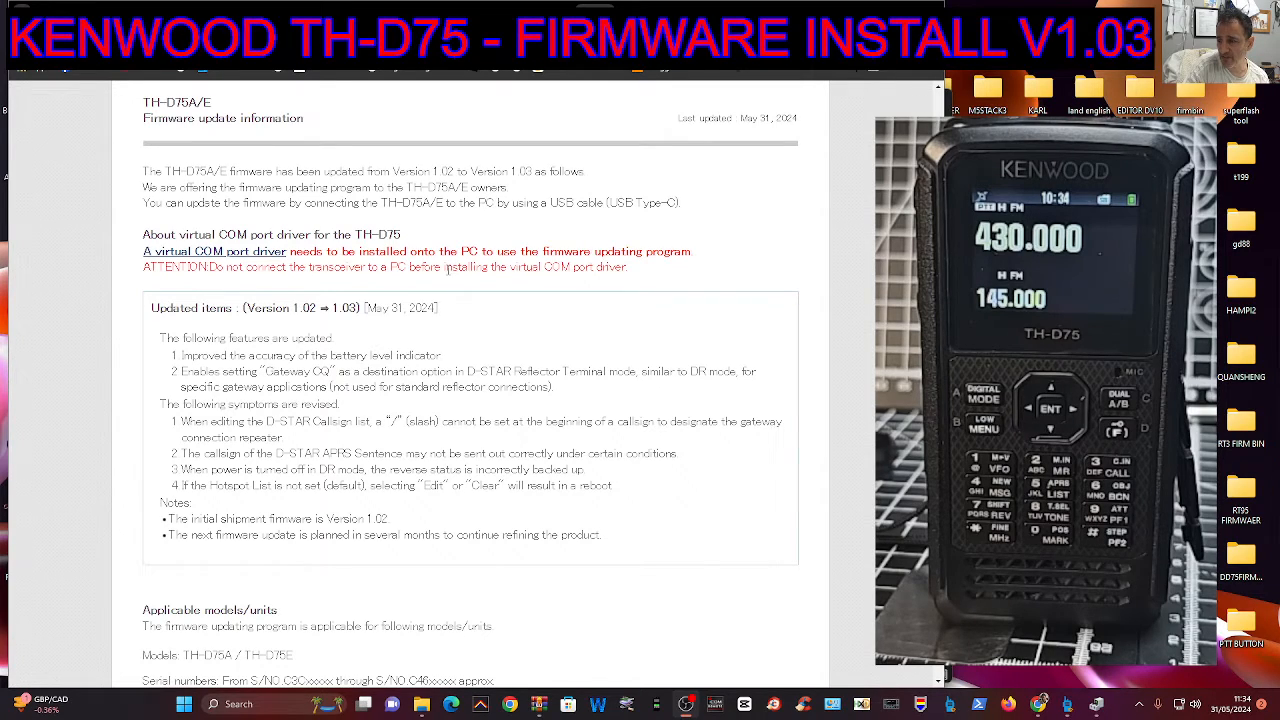
scroll(down, 3)
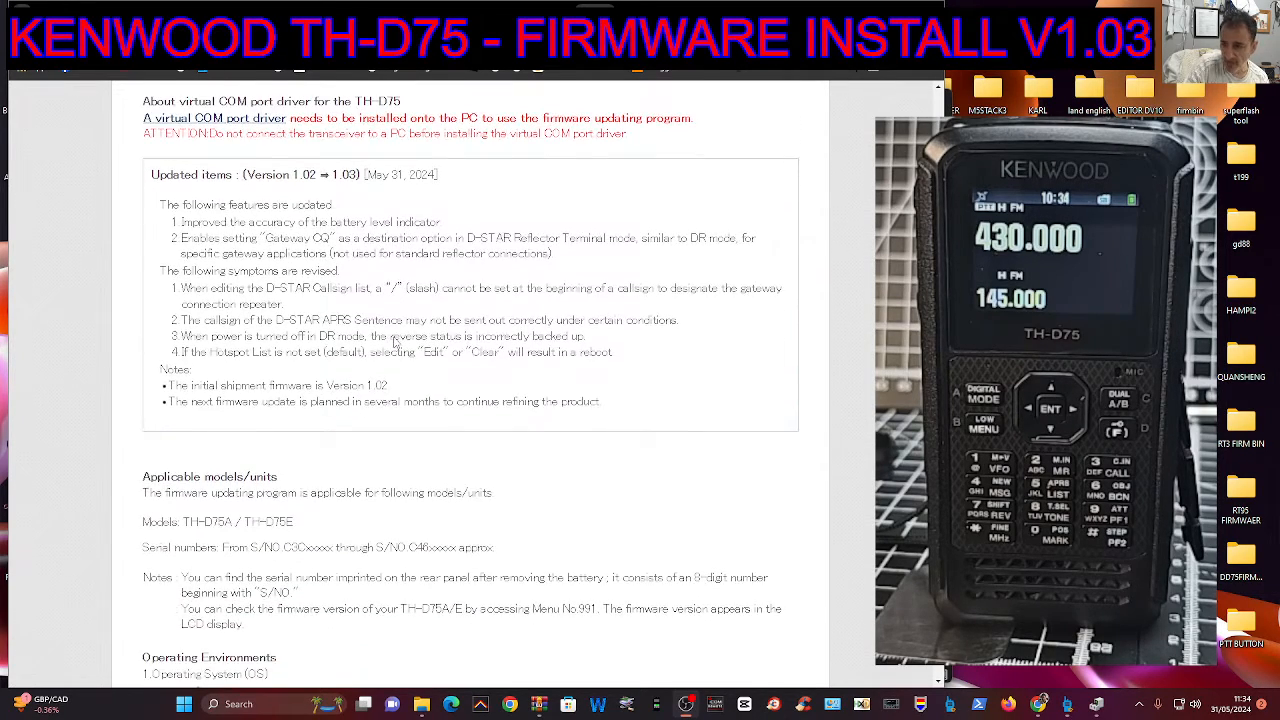
scroll(down, 3)
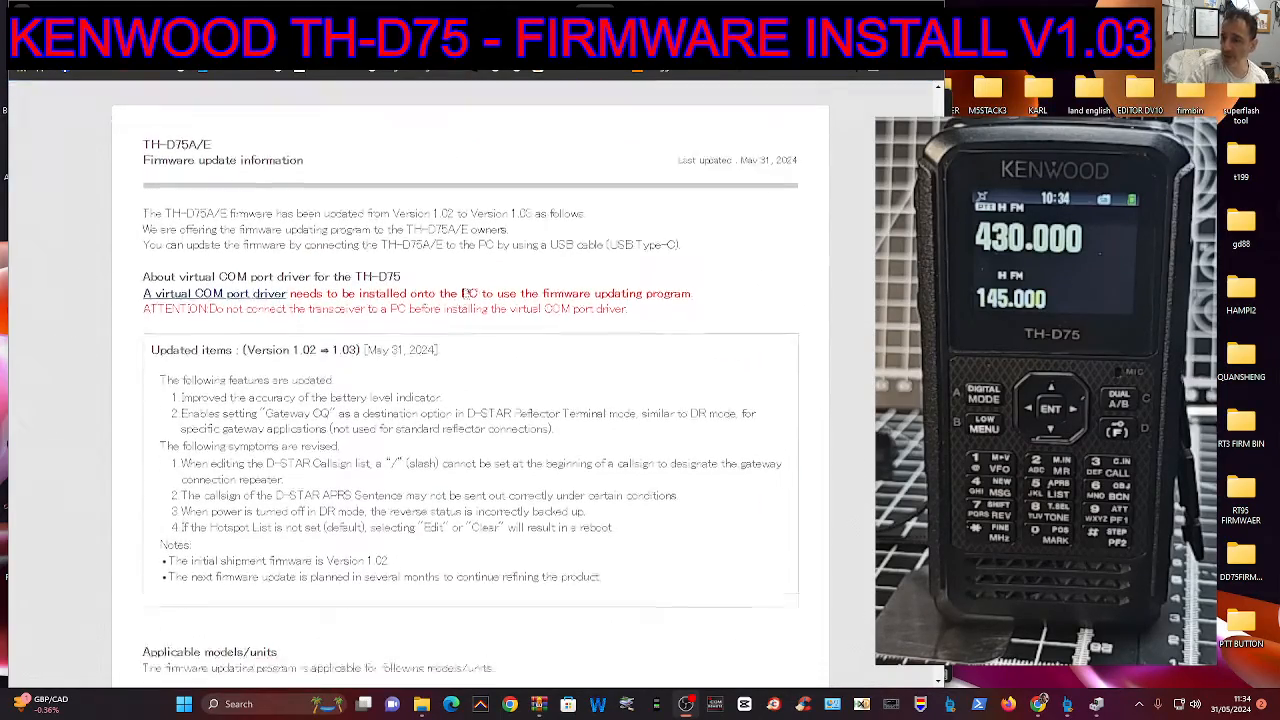
scroll(down, 3)
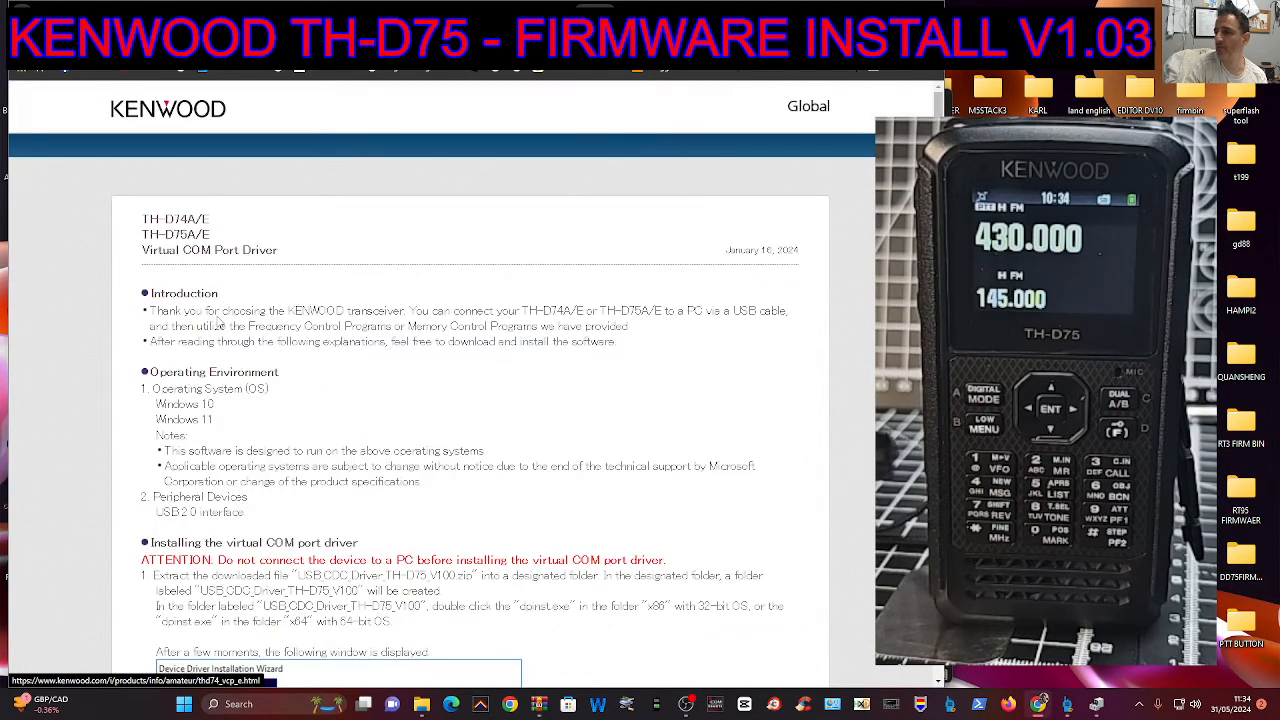
Step: Download the USB_CDC_Driver zip from the Virtual COM Port Driver page after reviewing its instructions
scroll(down, 3)
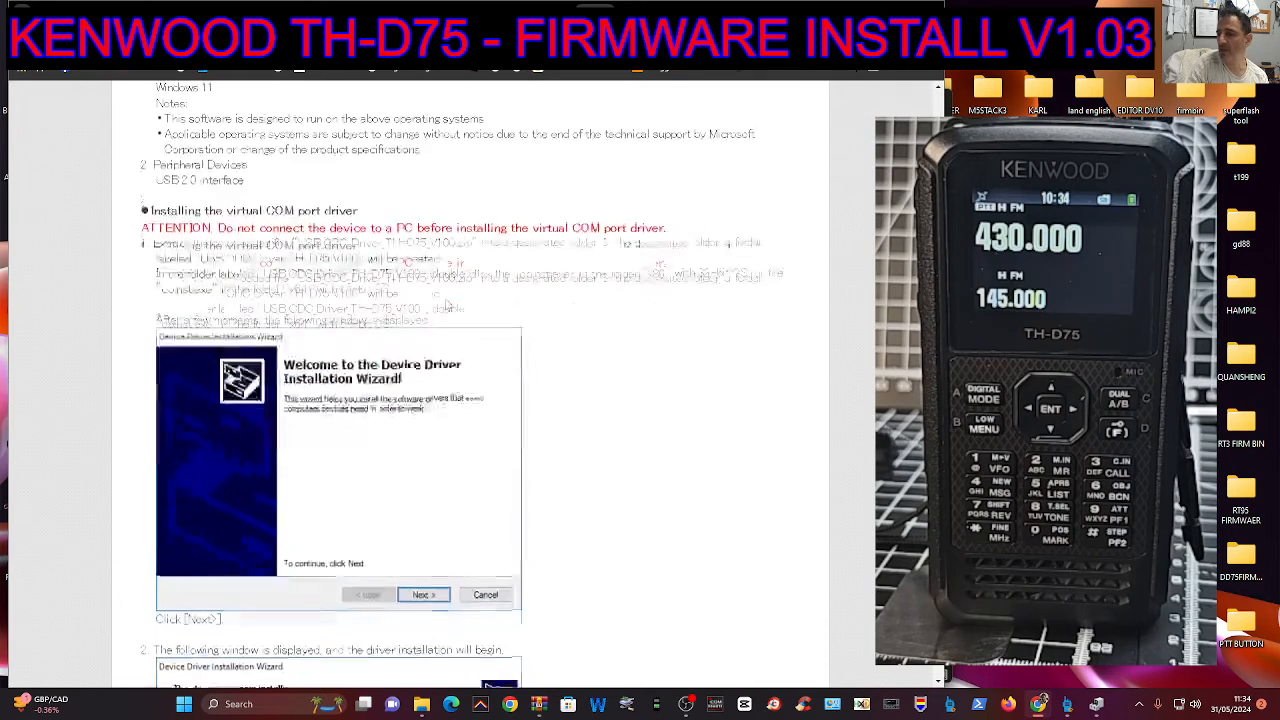
scroll(down, 3)
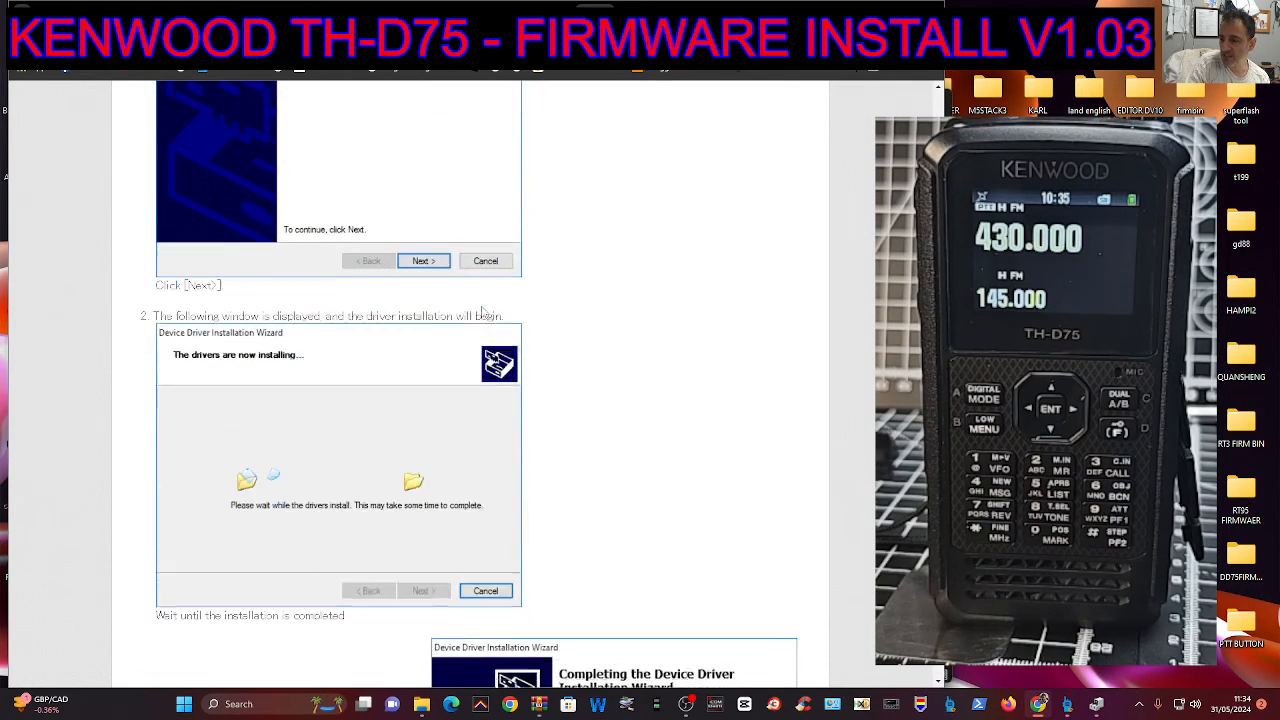
scroll(down, 3)
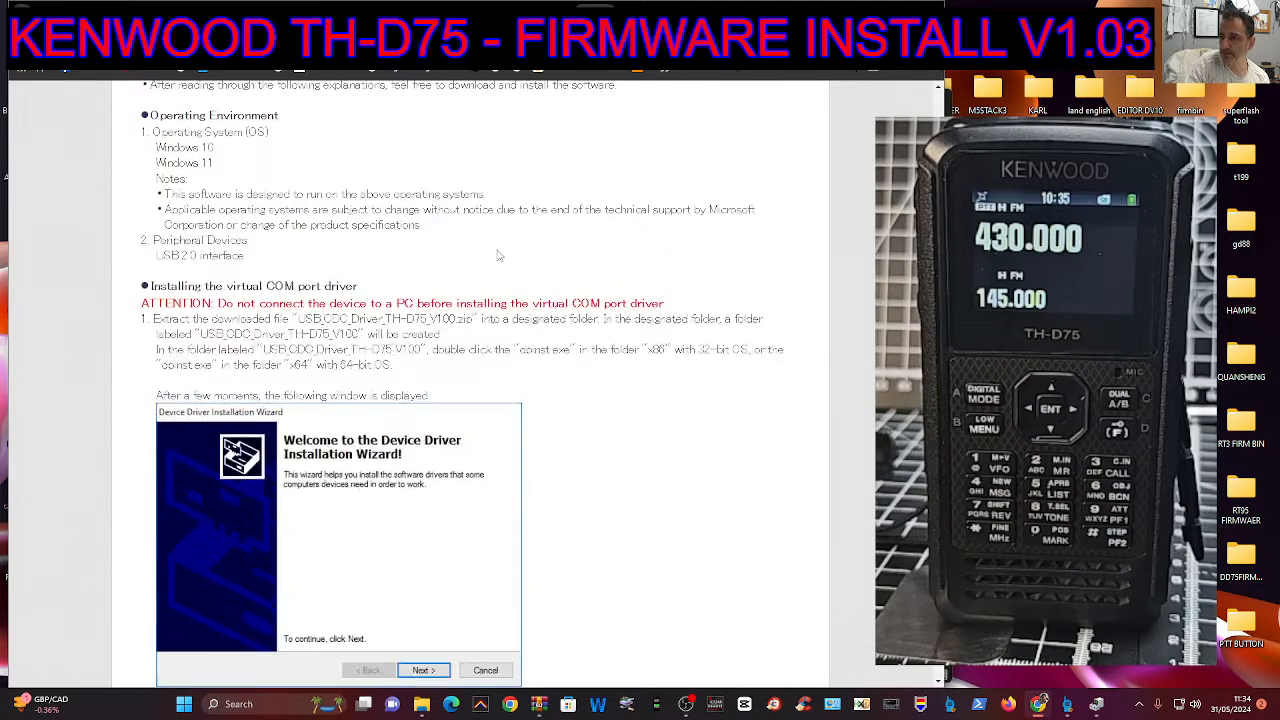
scroll(down, 3)
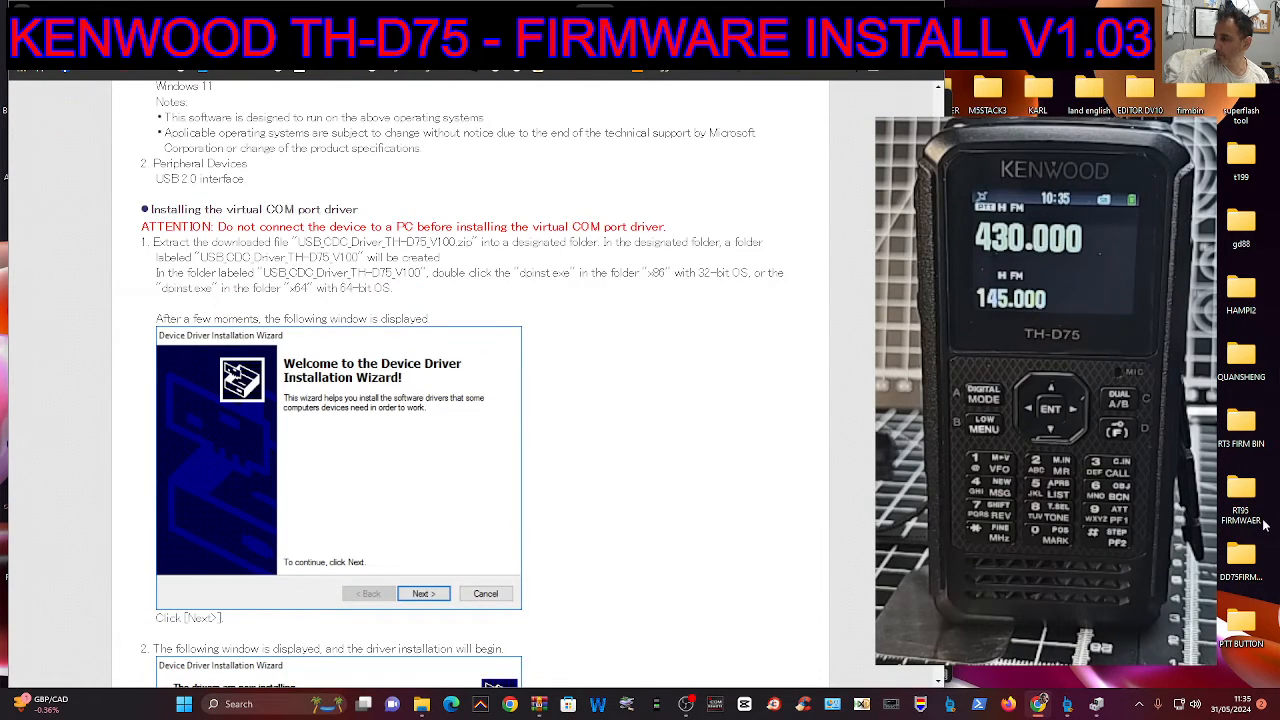
scroll(down, 3)
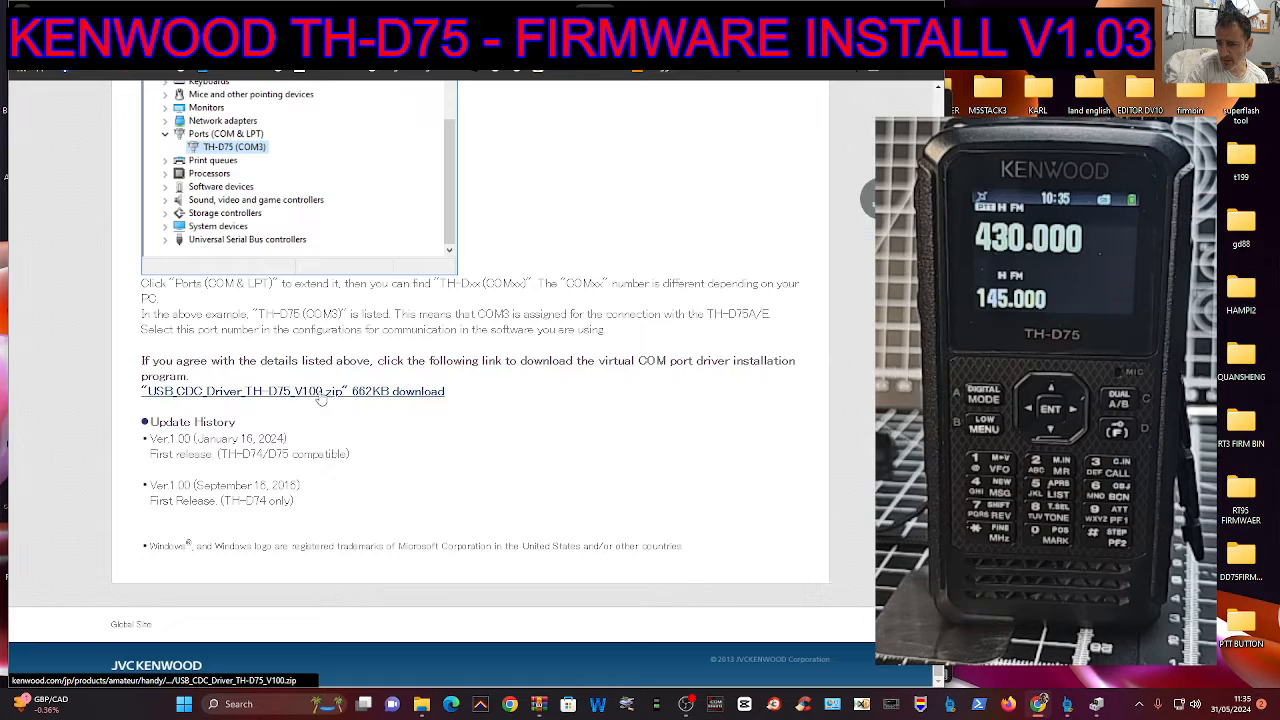
click(292, 390)
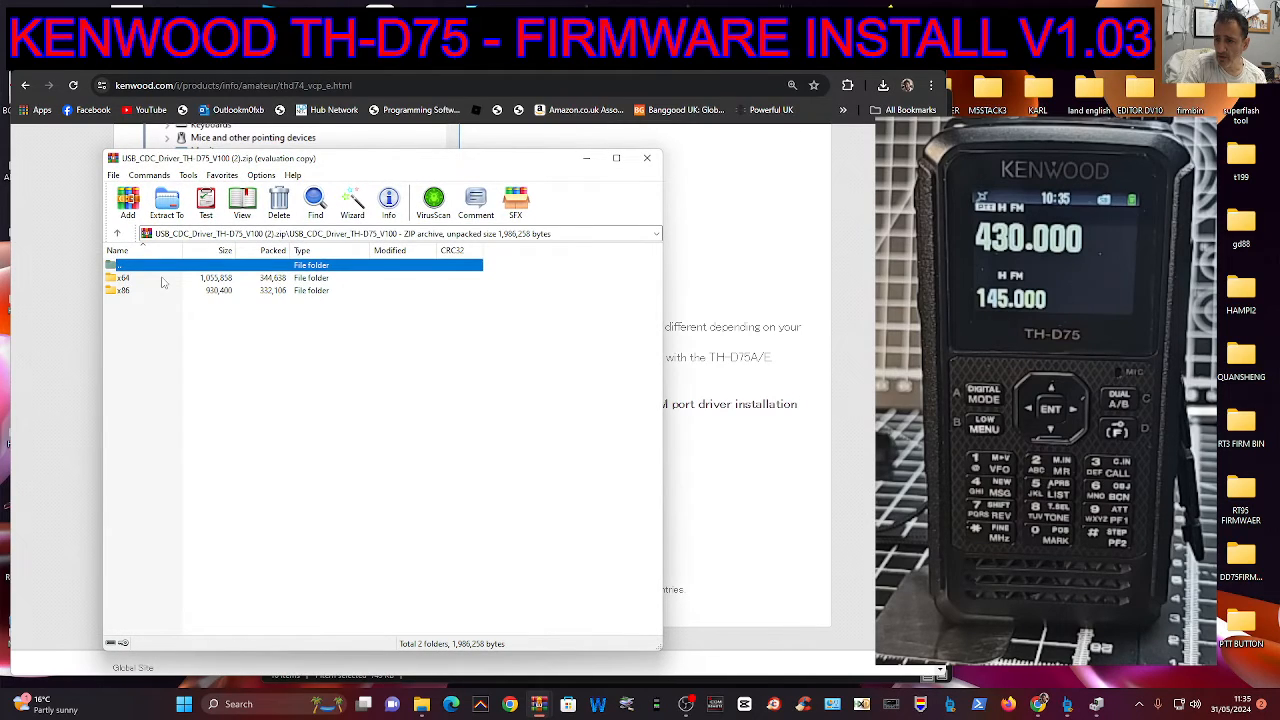
Step: Run dpinst.exe from the archive's x64 folder and finish the Device Driver Installation Wizard
double_click(130, 276)
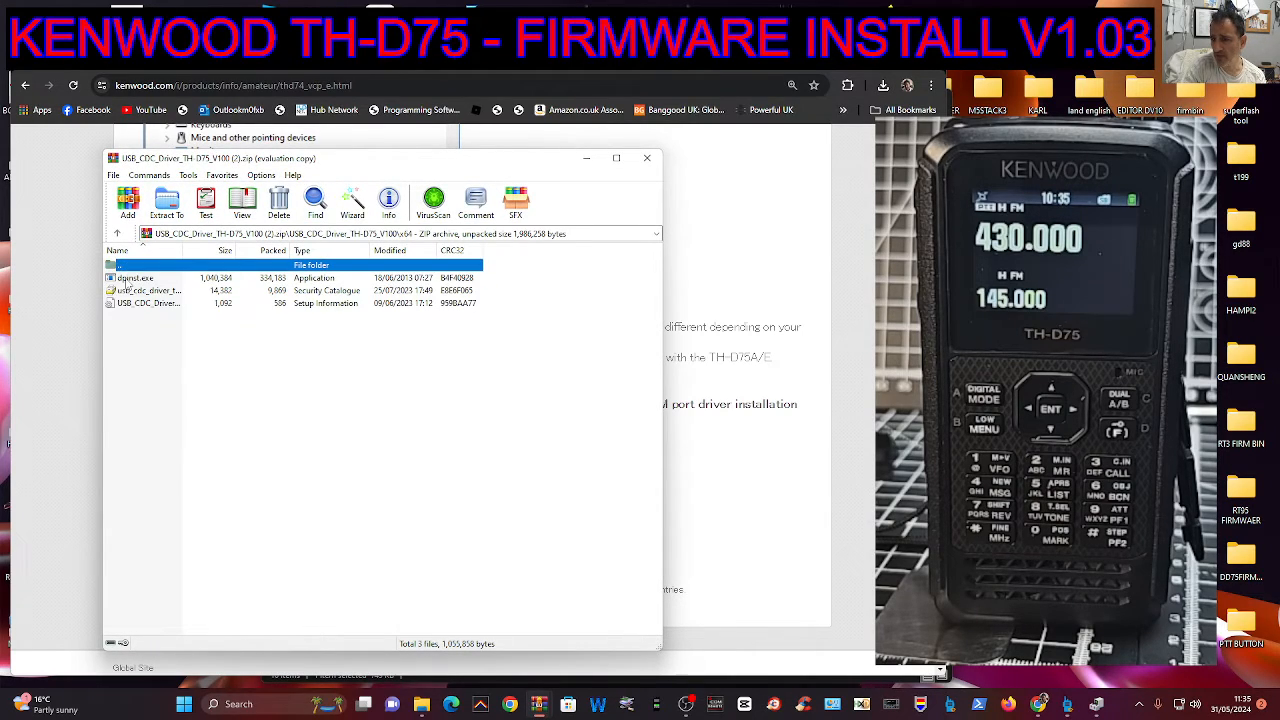
click(136, 276)
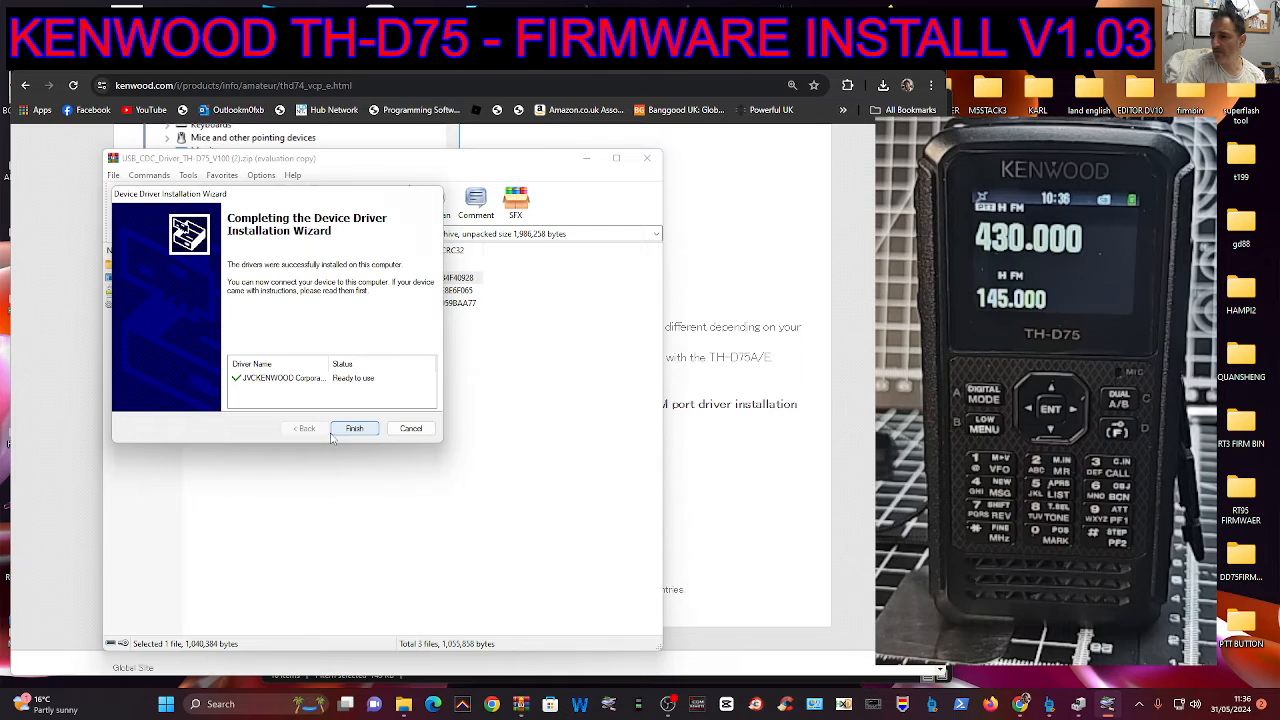
click(354, 428)
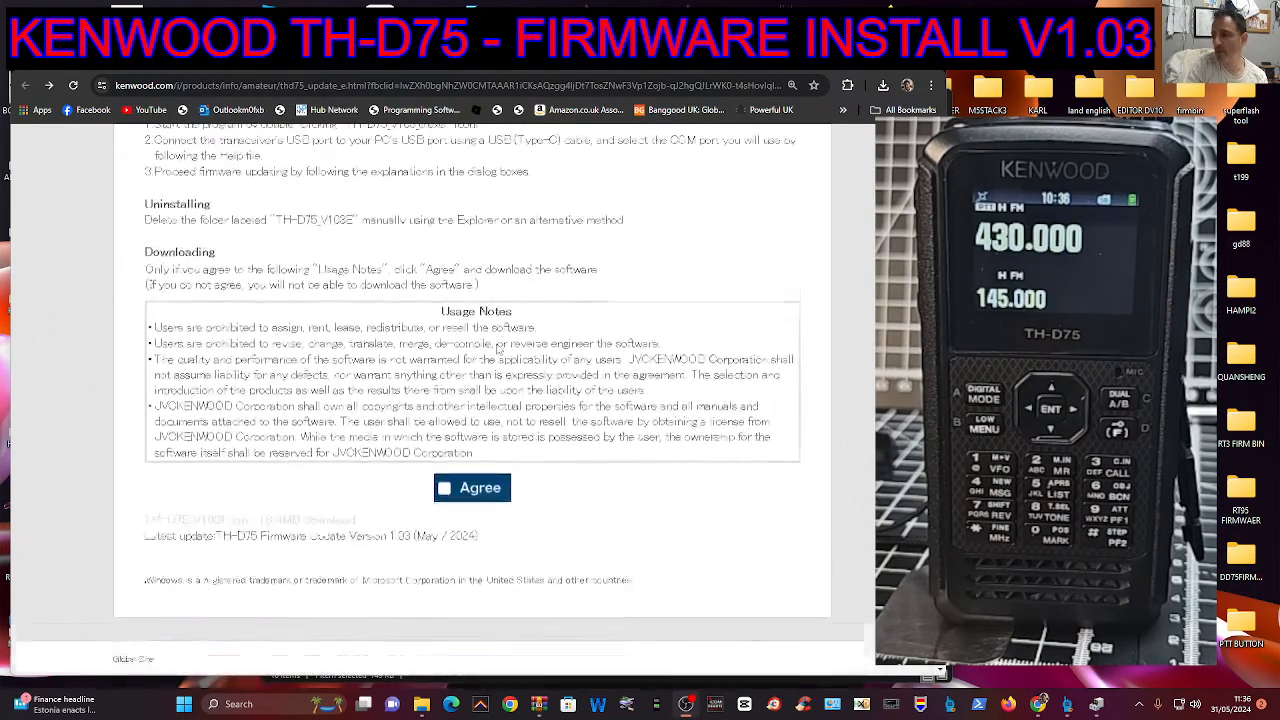
Step: Agree to the usage notes and download the TH-D75_V103E.zip firmware archive
click(444, 488)
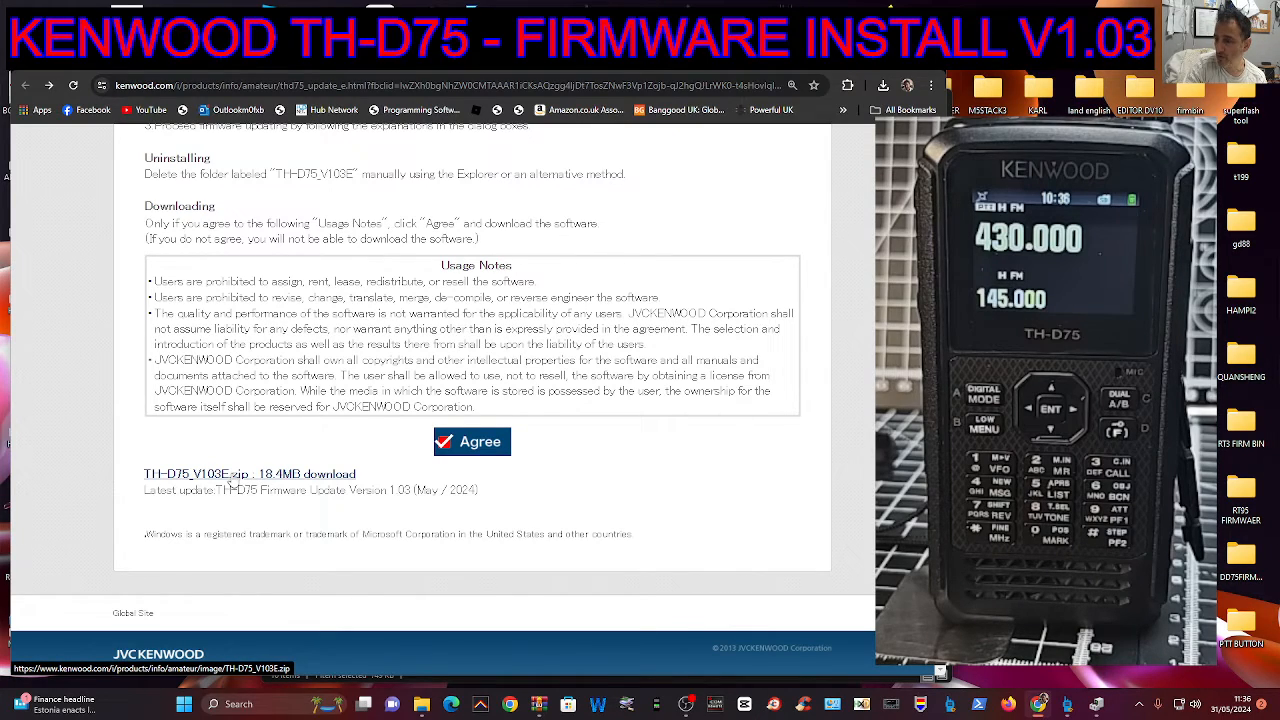
mouse_move(744, 212)
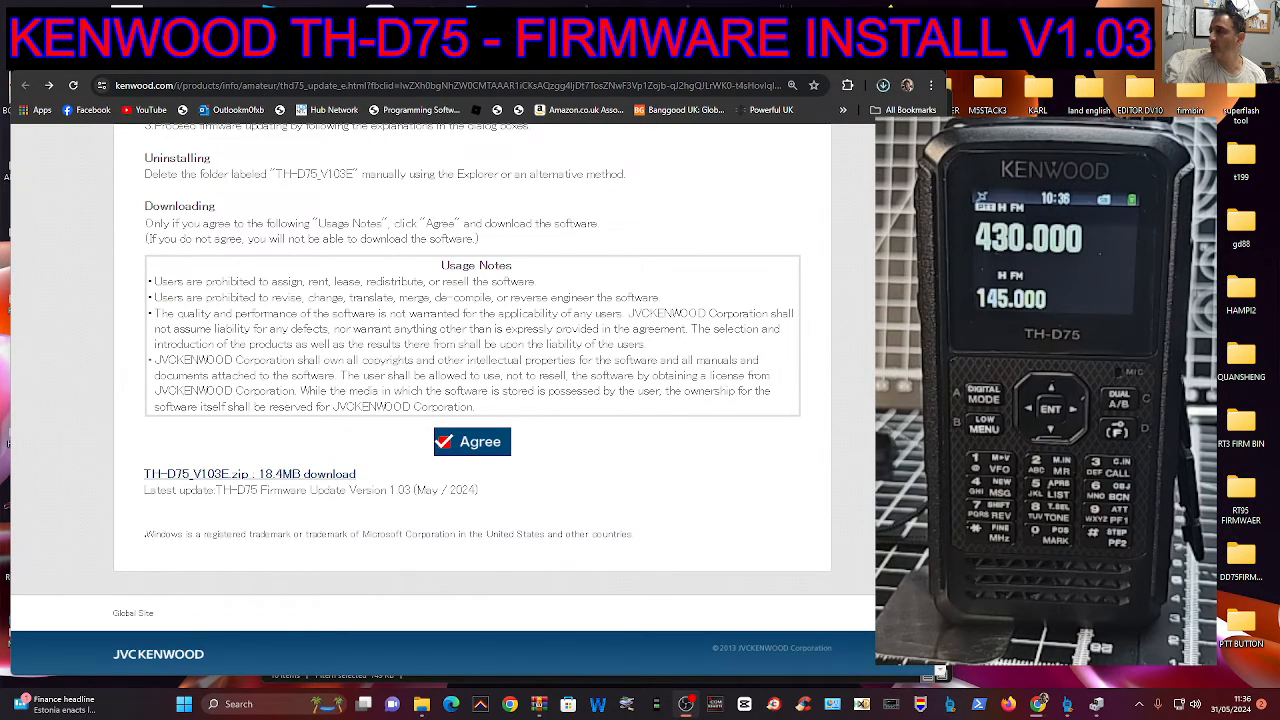
click(472, 442)
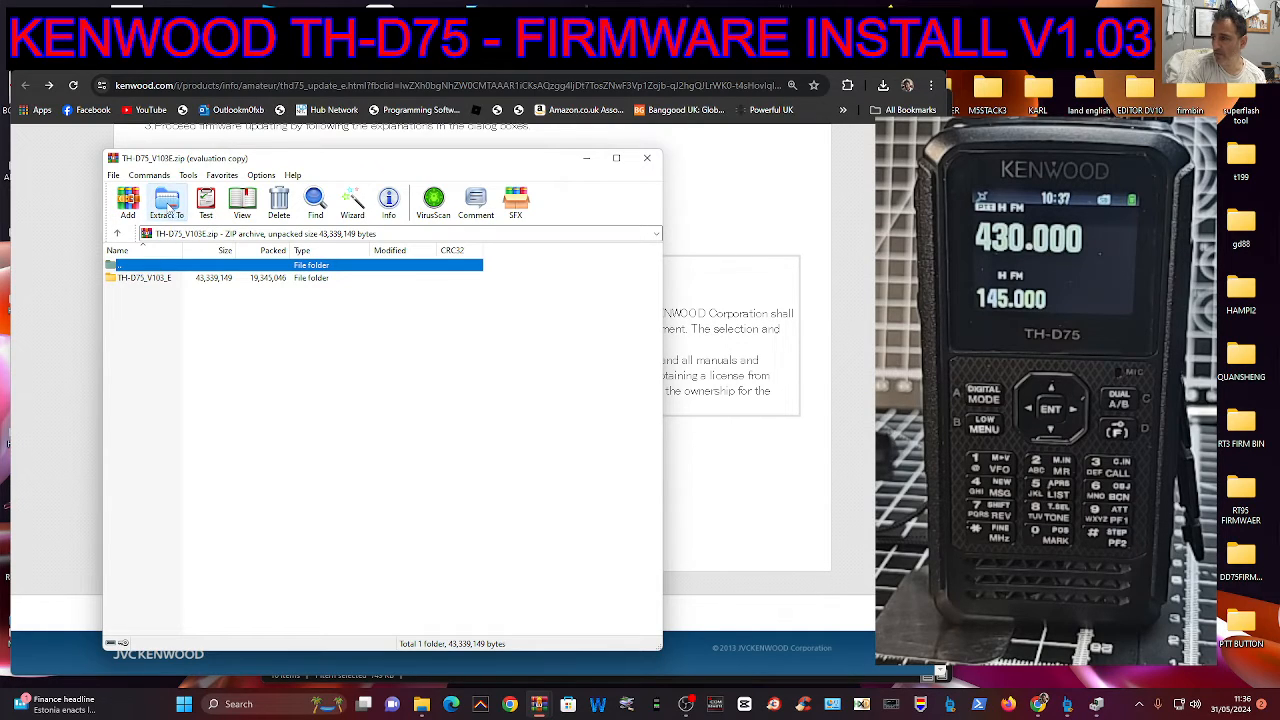
Step: Extract the firmware archive into the D75FIRMWARE folder, producing TH-D75_V103_E
click(168, 204)
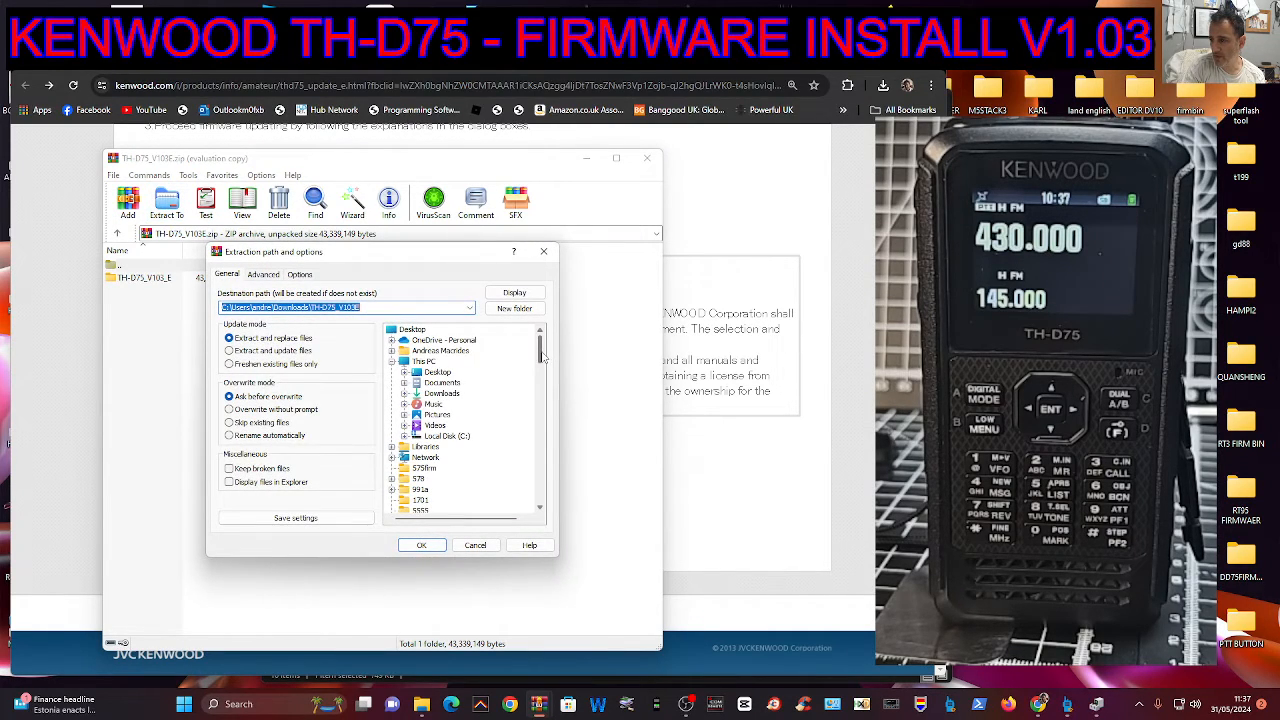
scroll(down, 3)
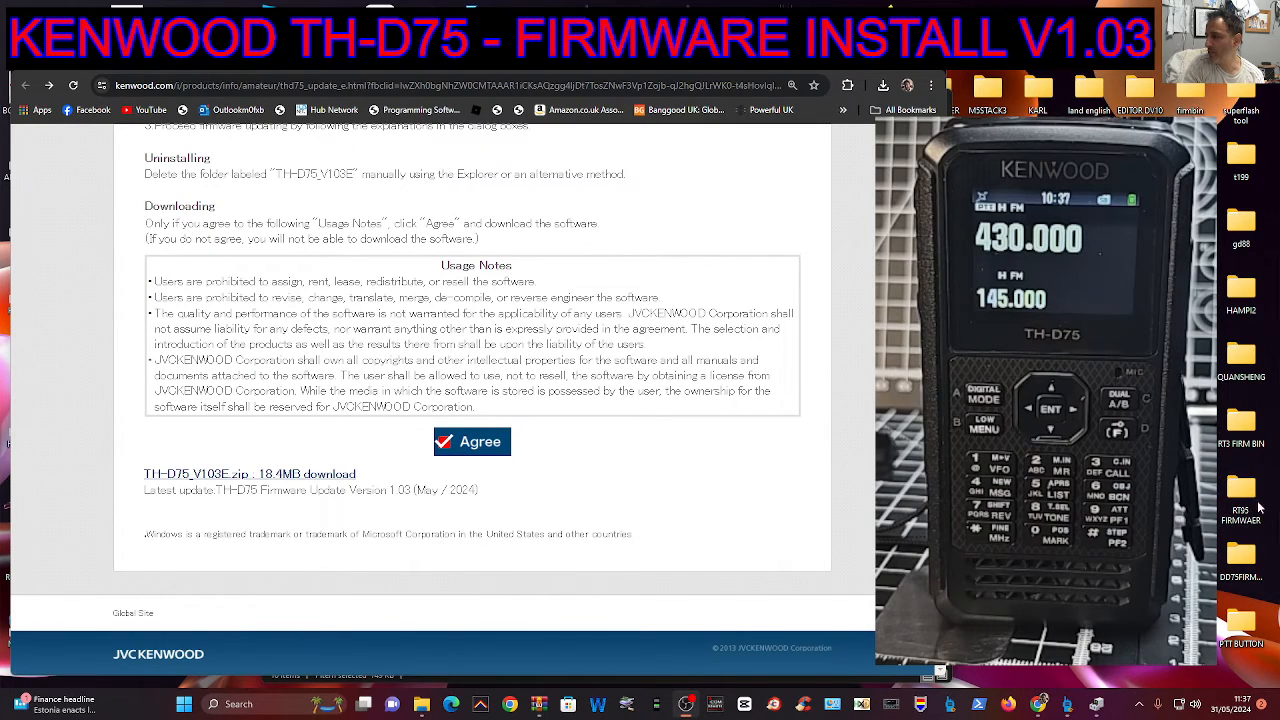
click(472, 442)
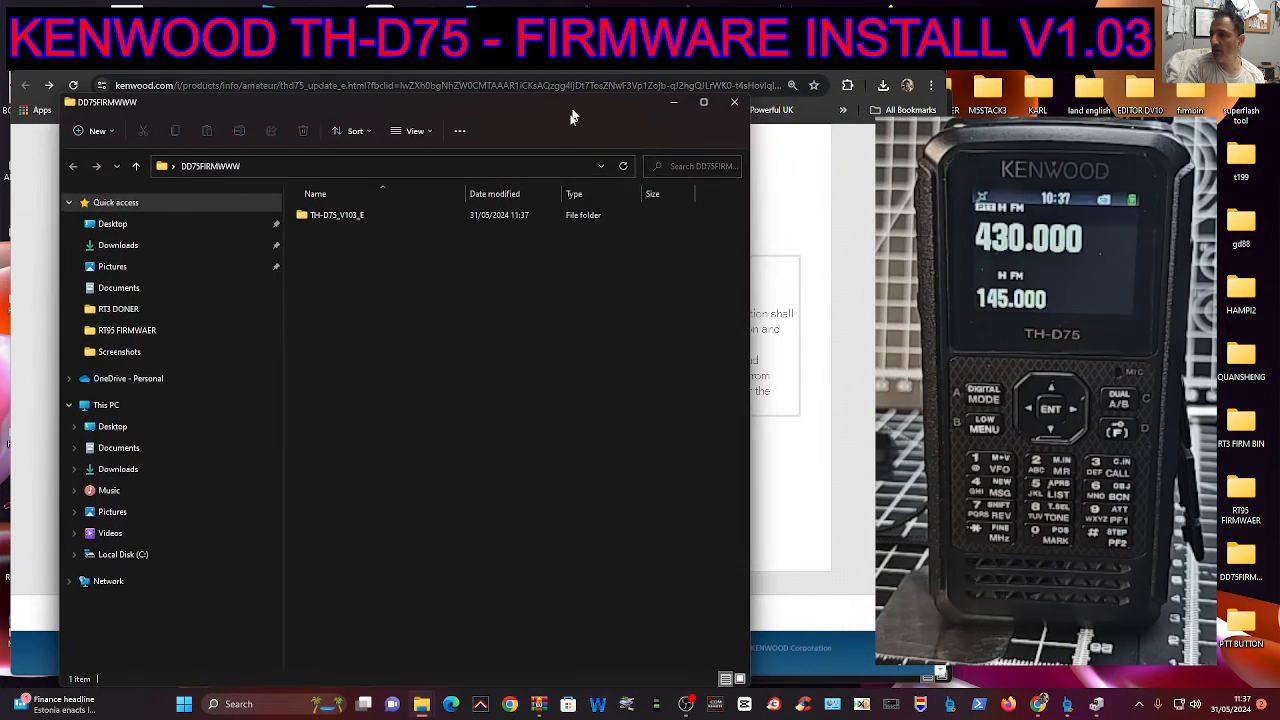
Step: Open the extracted TH-D75_V103_E folder and move its window higher on screen
double_click(336, 214)
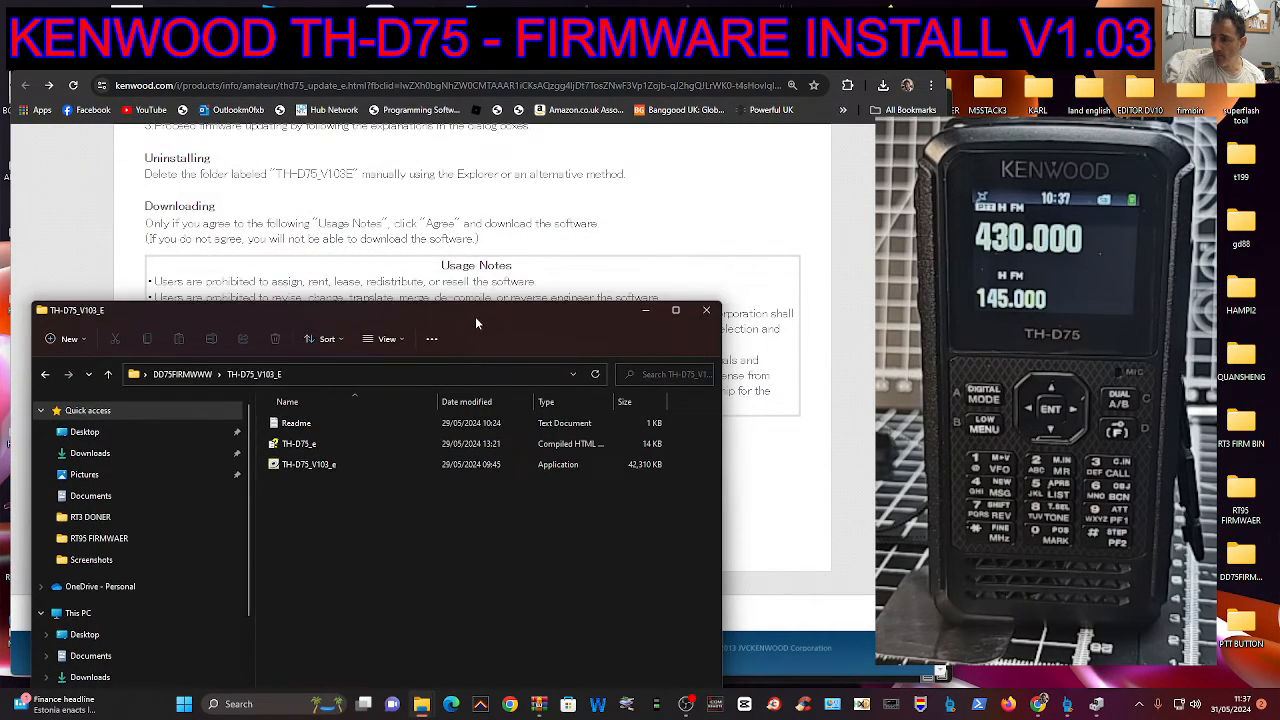
drag(476, 308, 460, 196)
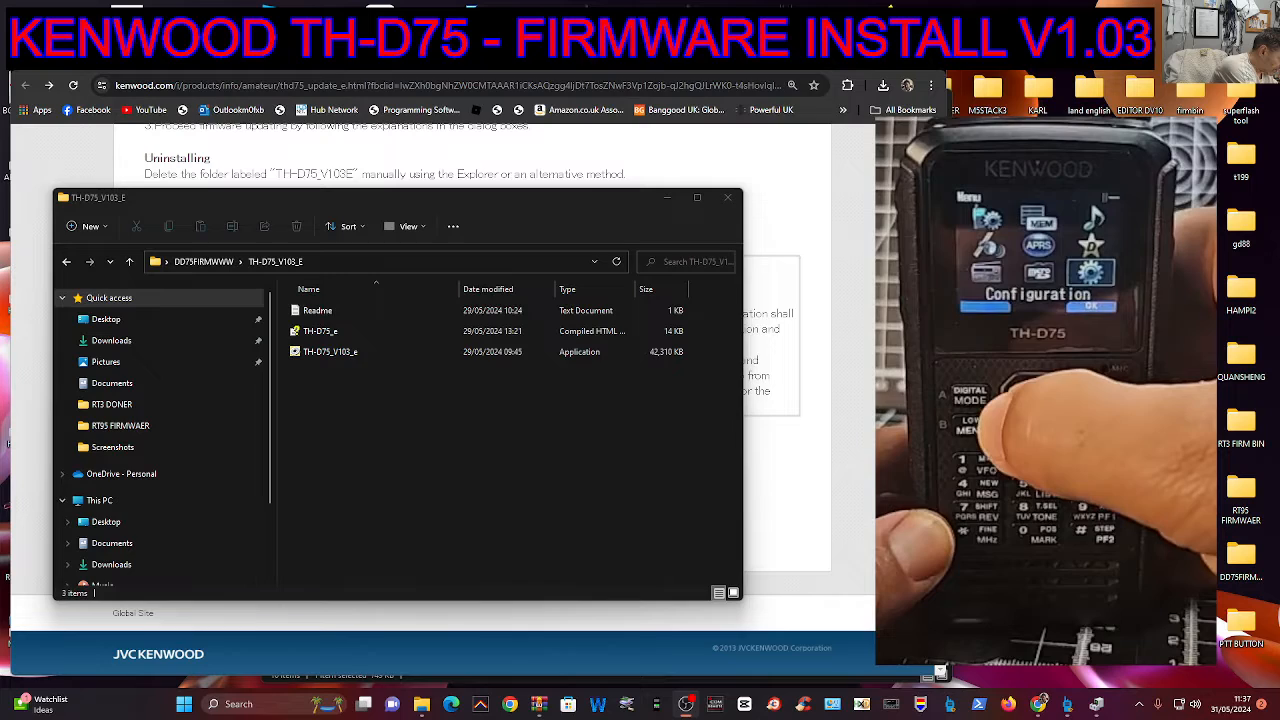
click(1040, 410)
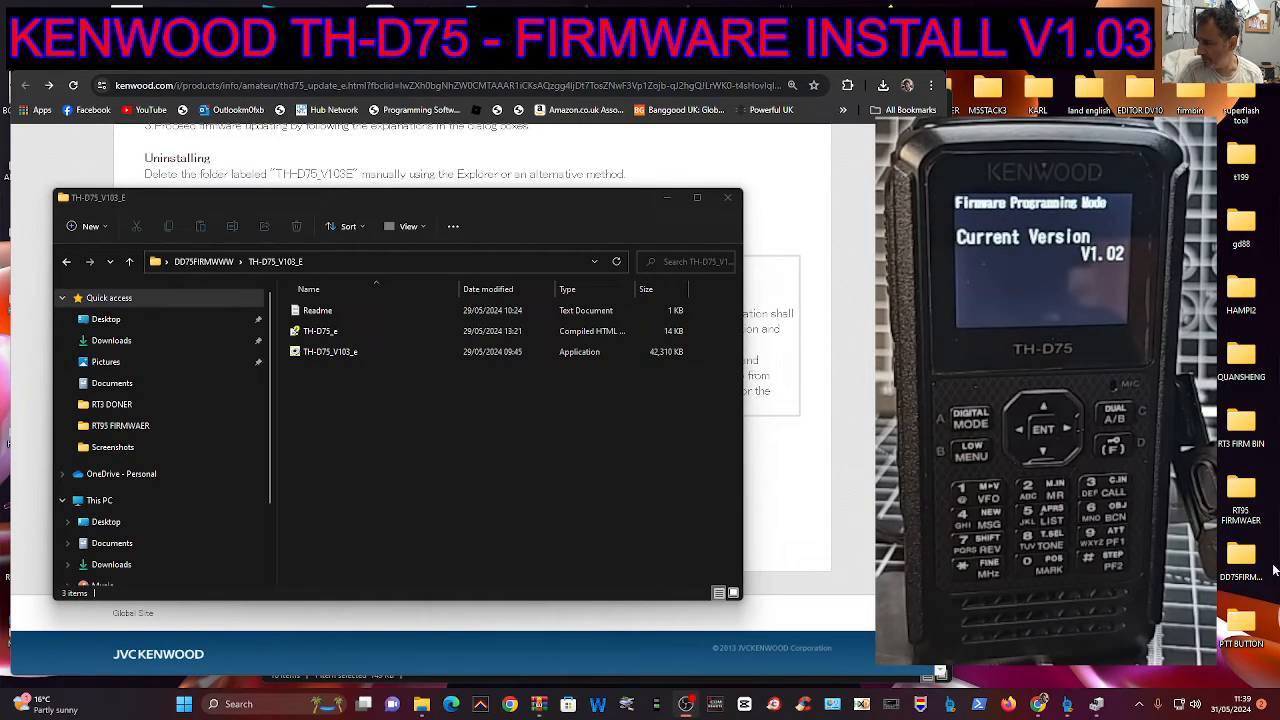
Step: Launch TH-D75_V103_e.exe and accept its software license terms
click(330, 352)
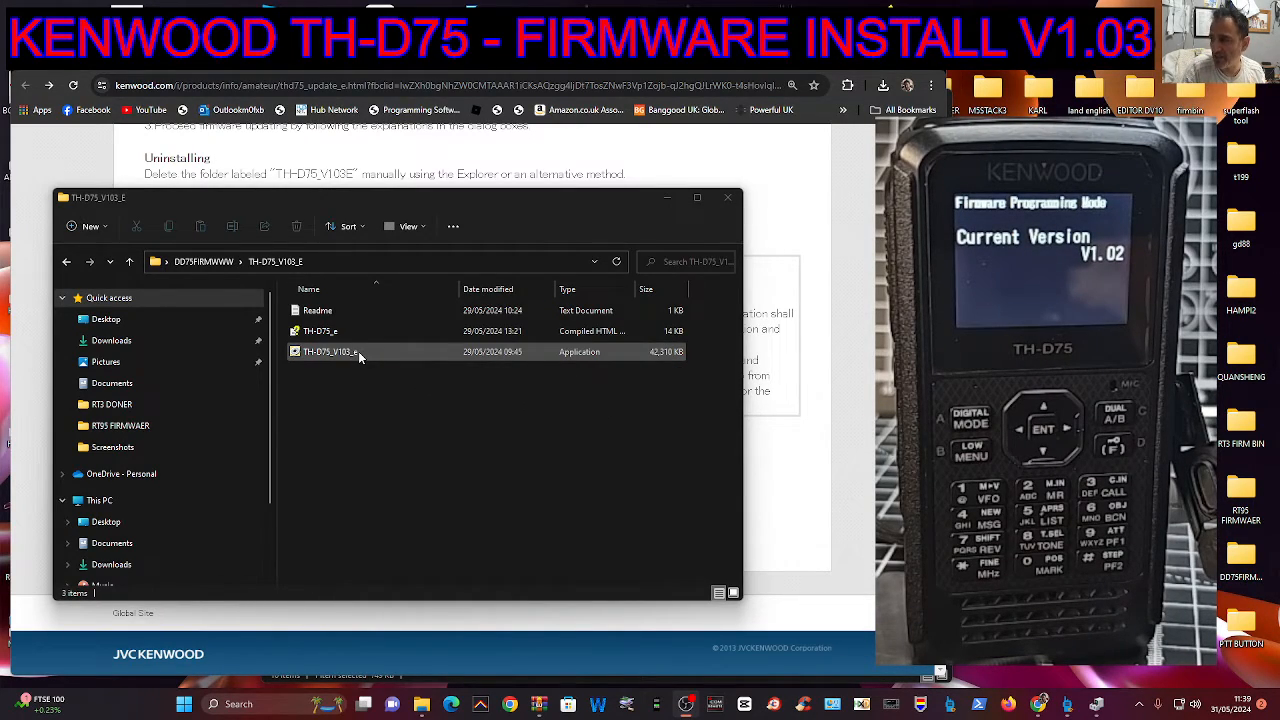
click(330, 352)
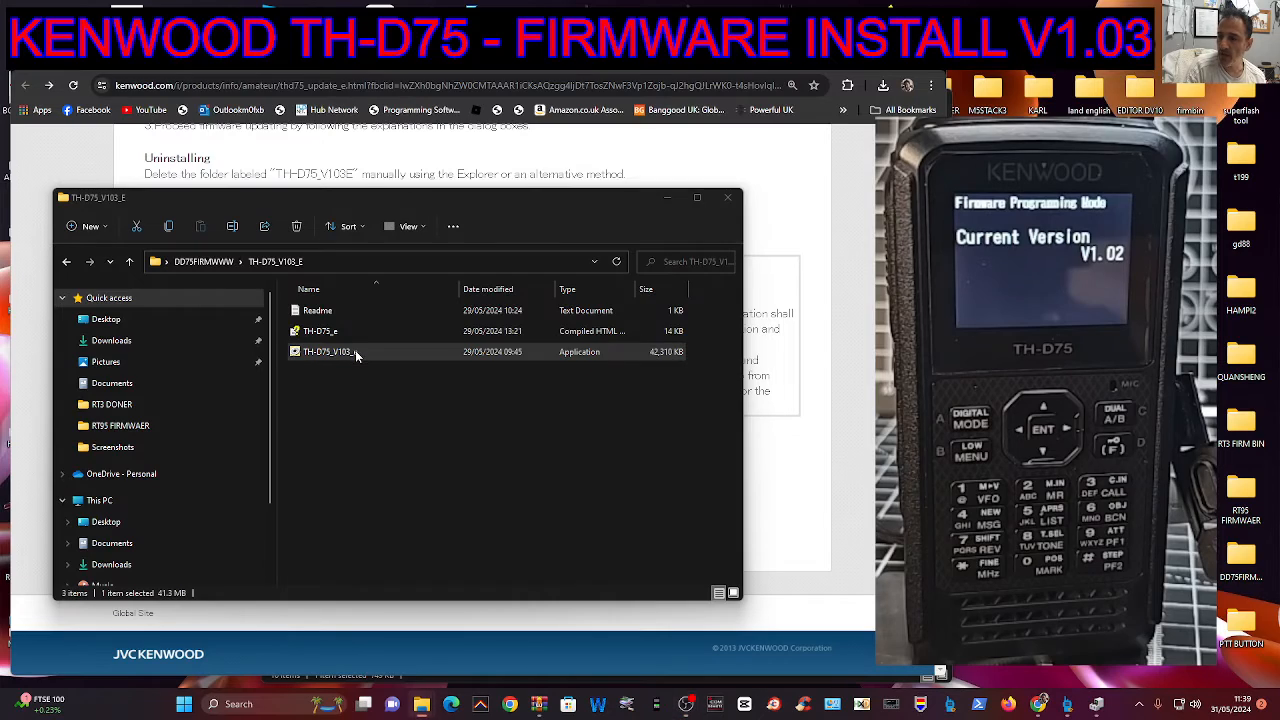
double_click(328, 352)
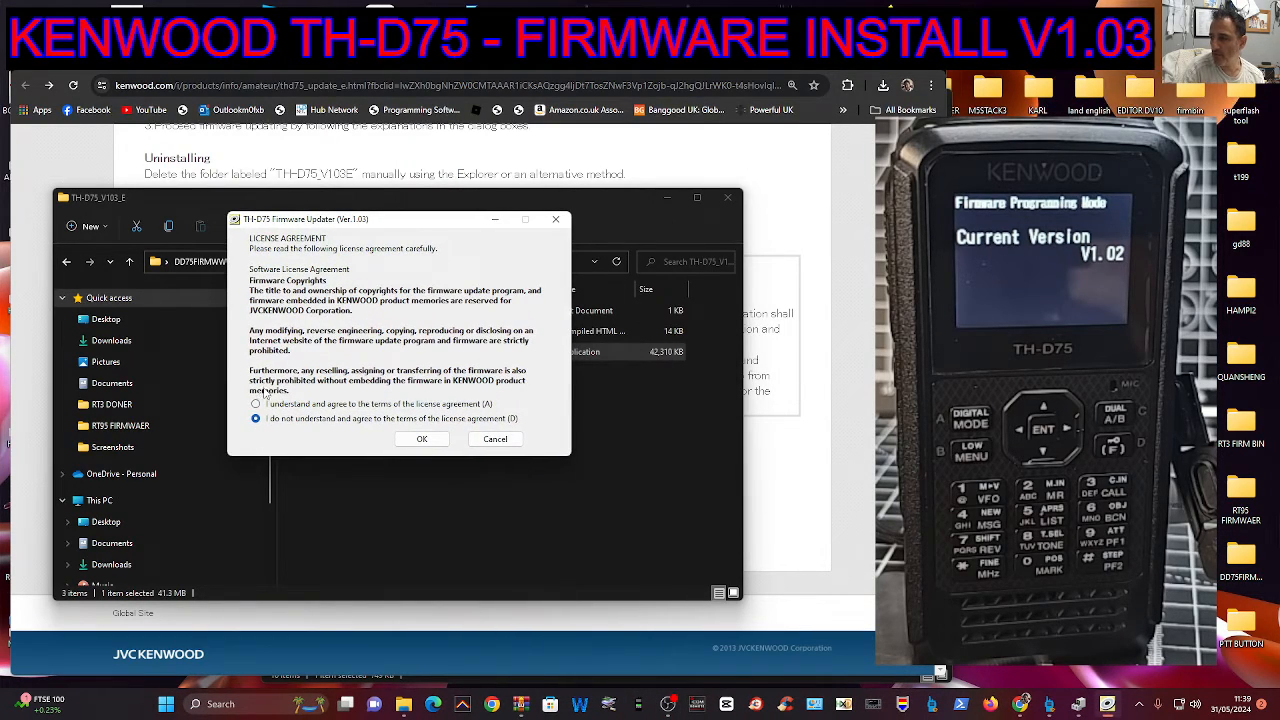
click(256, 404)
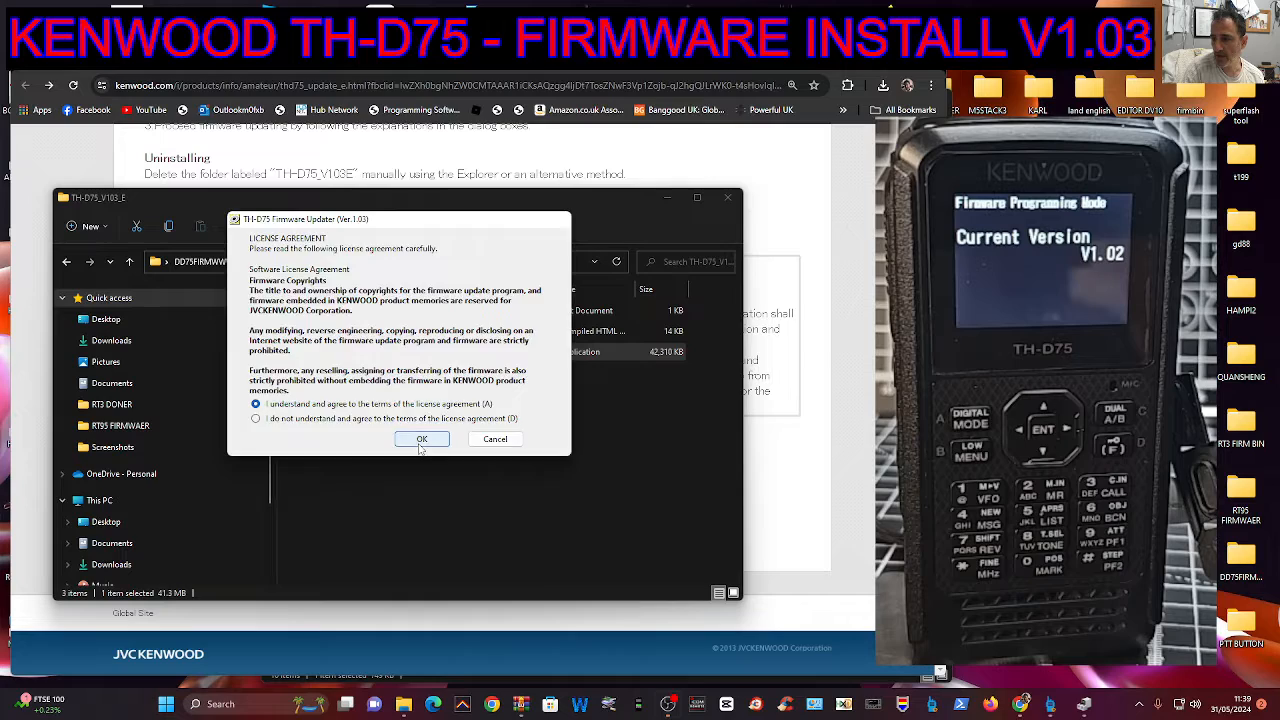
click(420, 440)
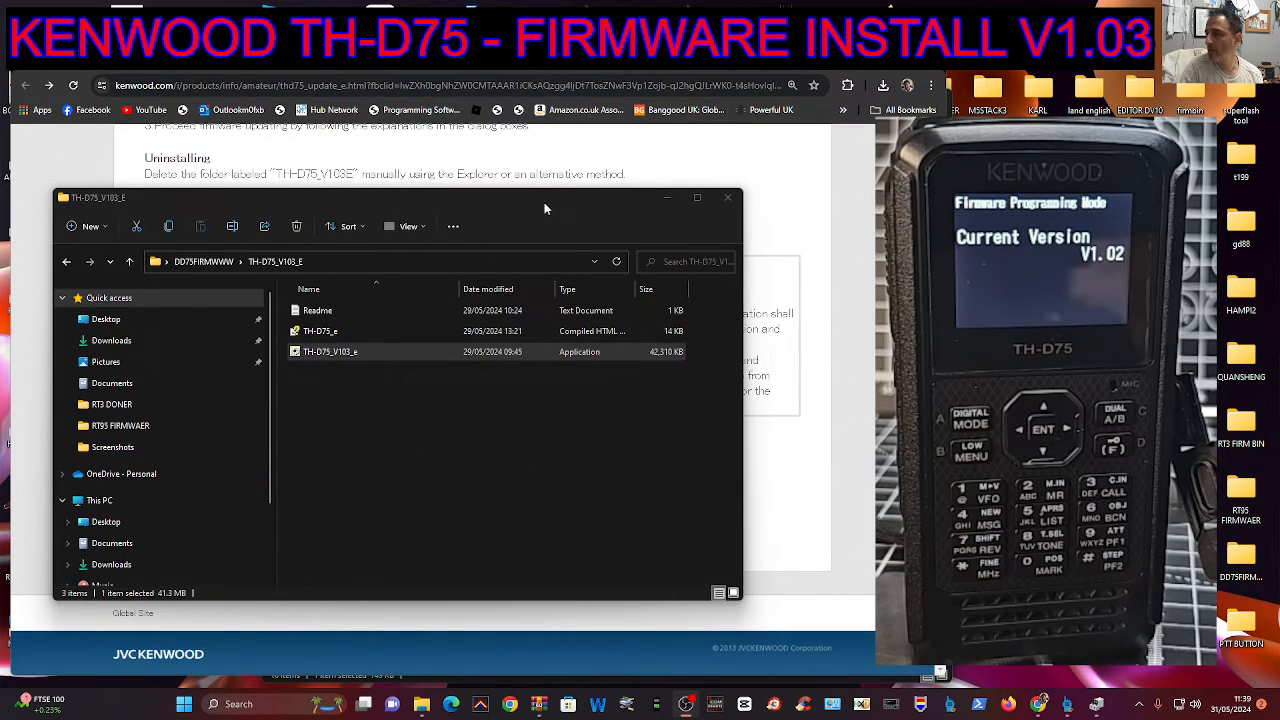
Step: Start the updater application to show its main window and Confirmation instructions
double_click(332, 352)
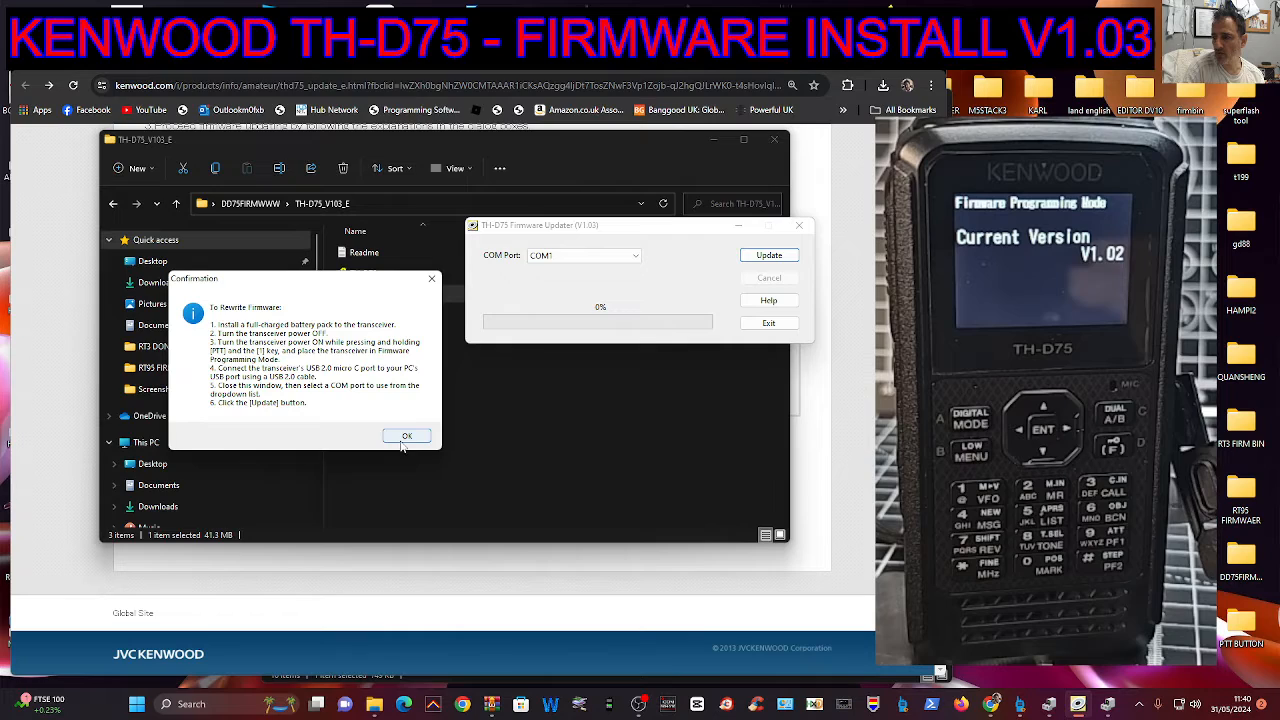
mouse_move(192, 648)
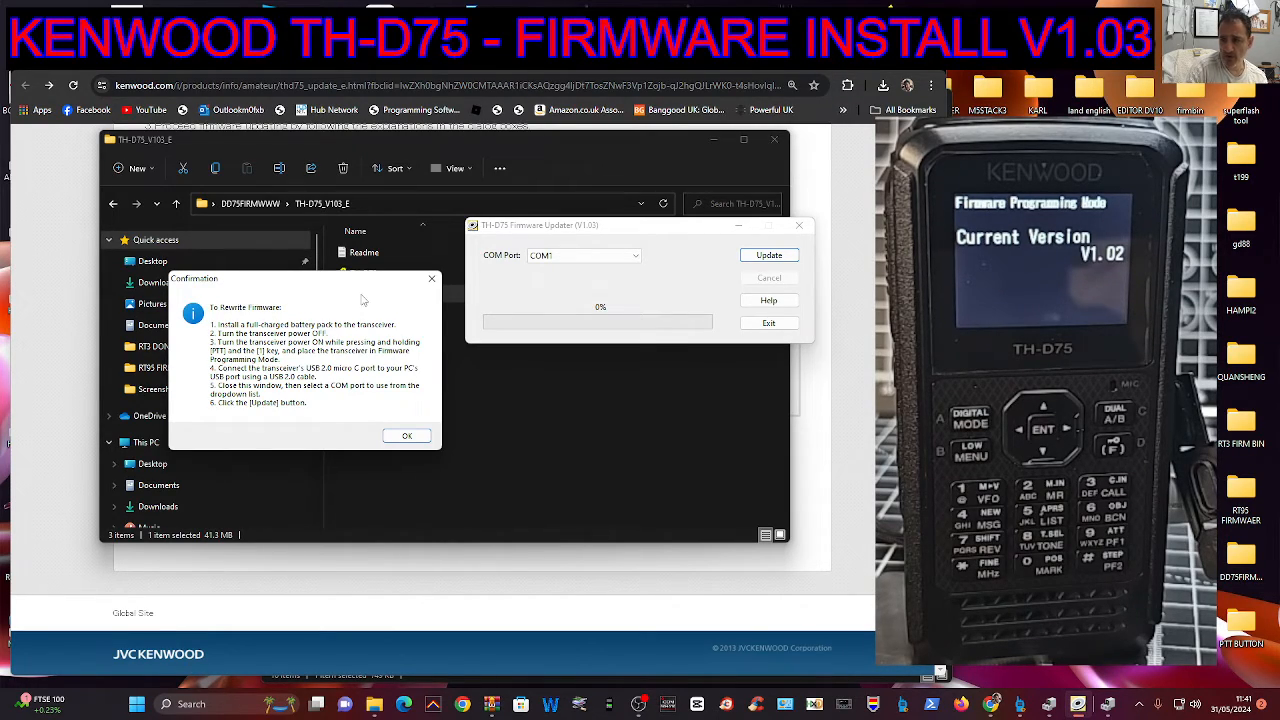
Step: Acknowledge the rewriting instructions, select COM7 as the port and start the update
click(406, 436)
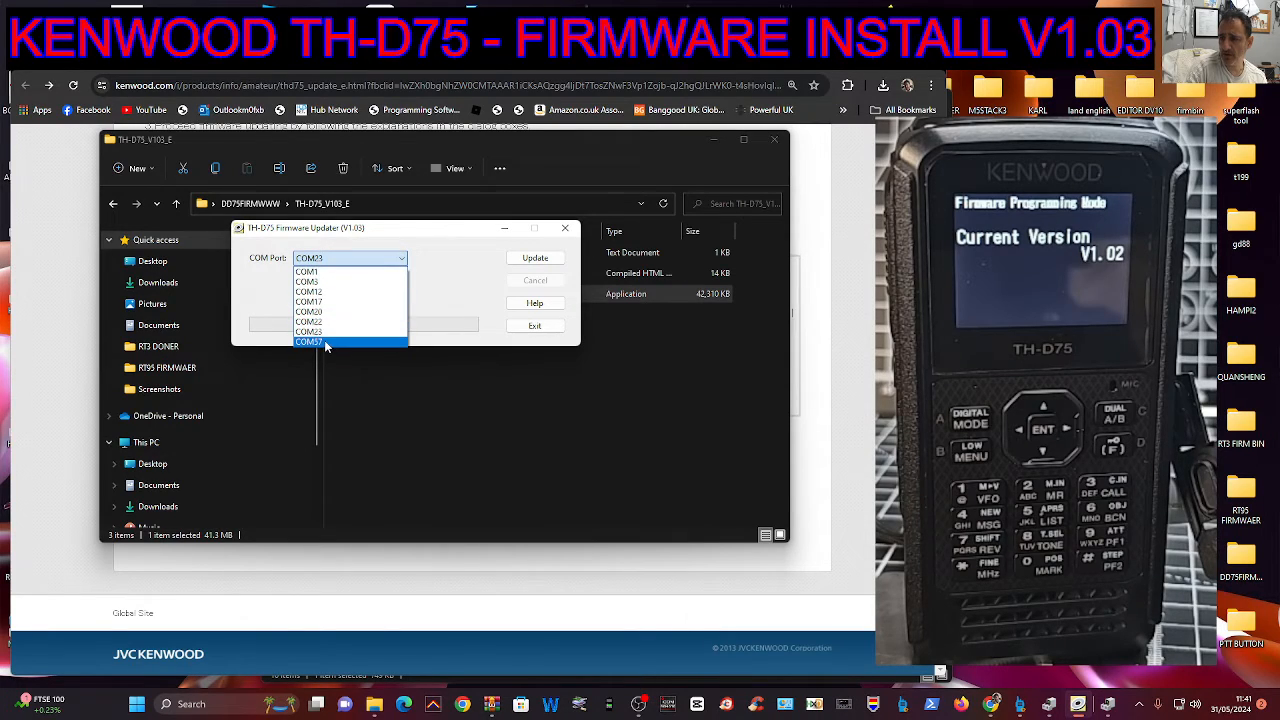
click(320, 340)
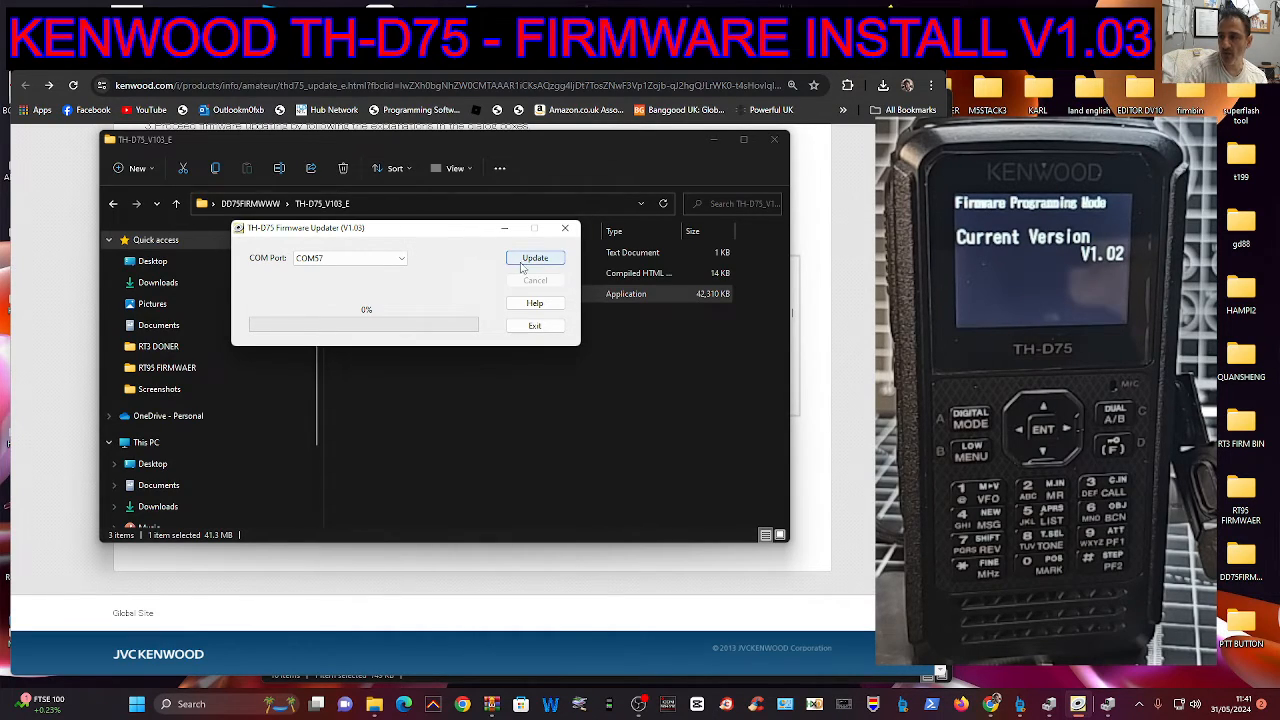
click(534, 256)
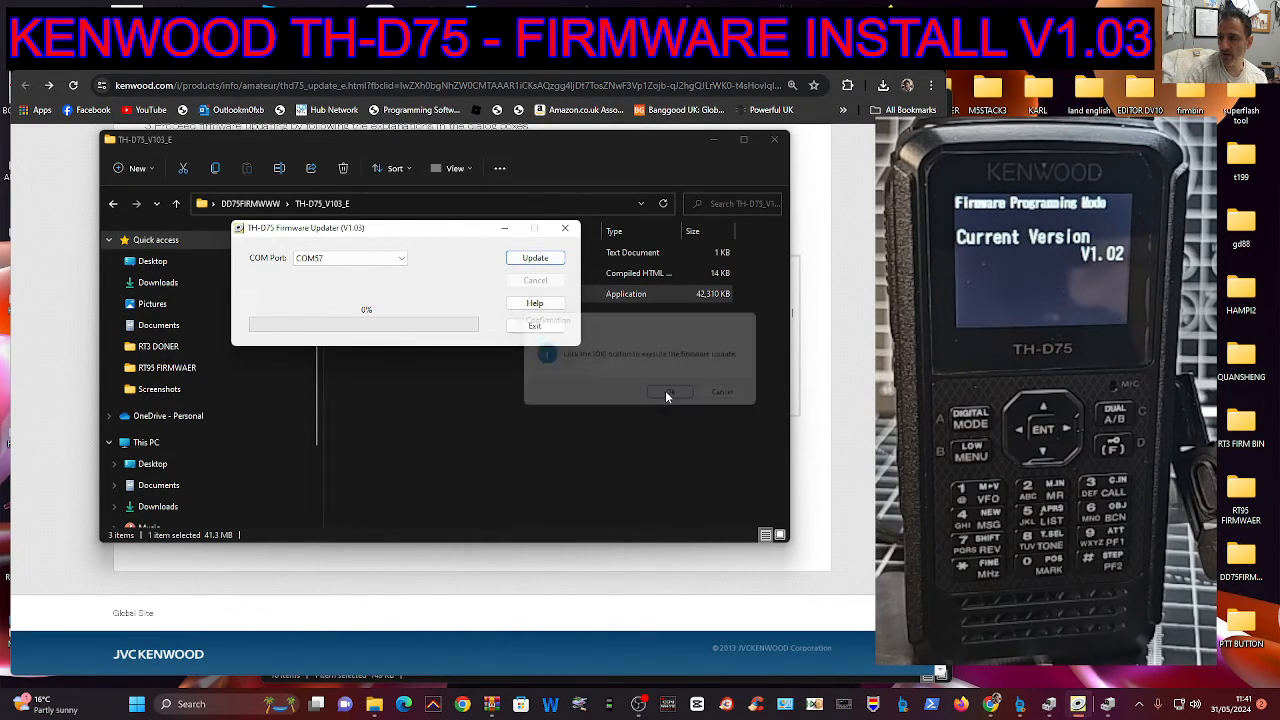
Step: Confirm the firmware write, let it reach 100% and acknowledge the Done message
click(668, 392)
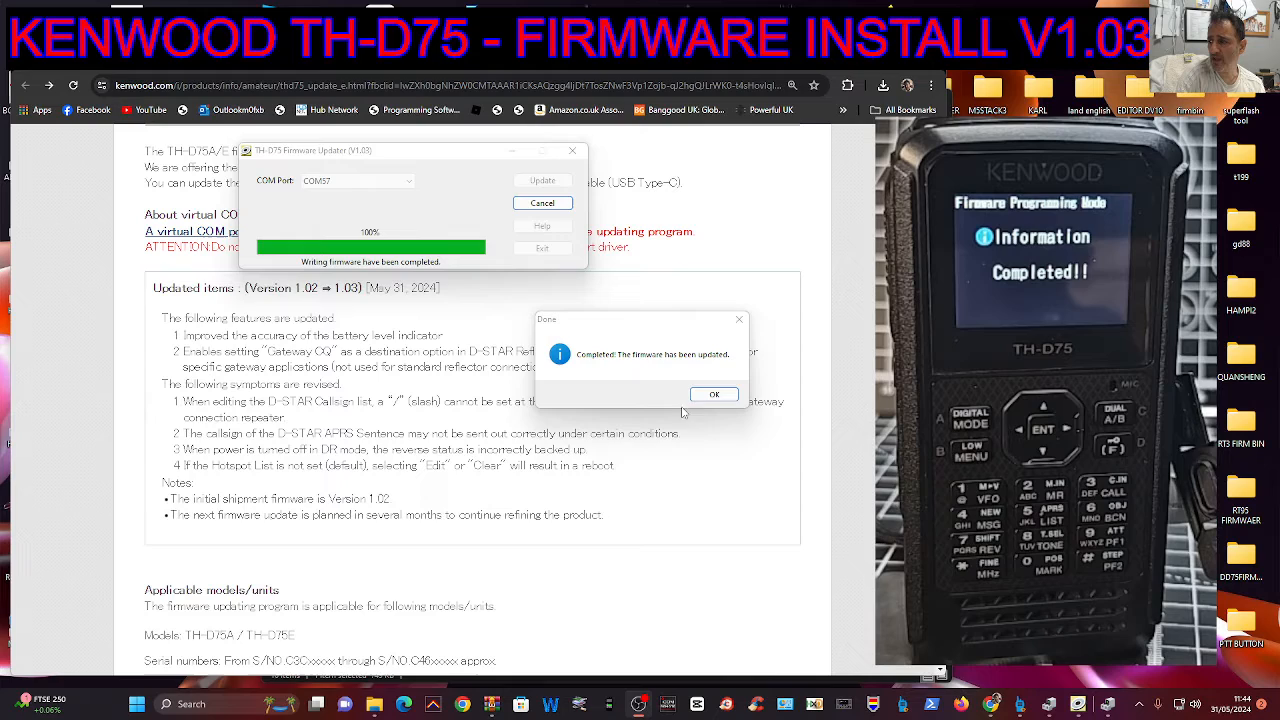
click(714, 394)
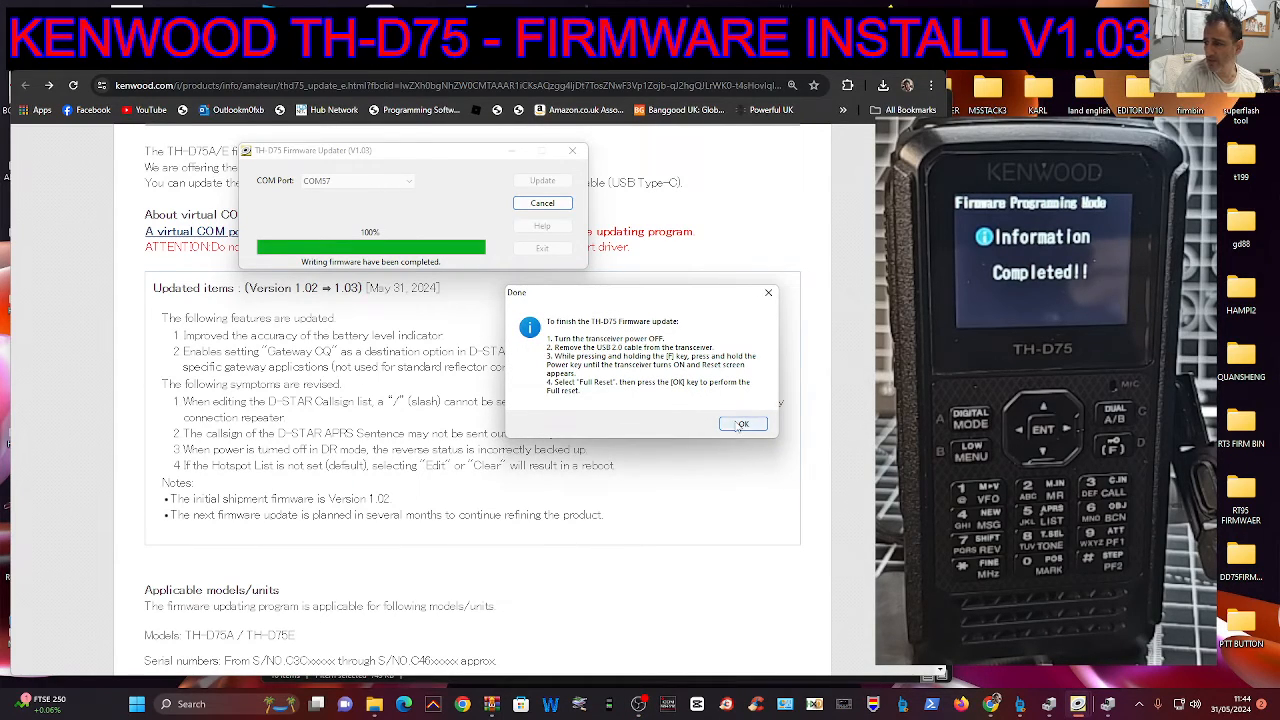